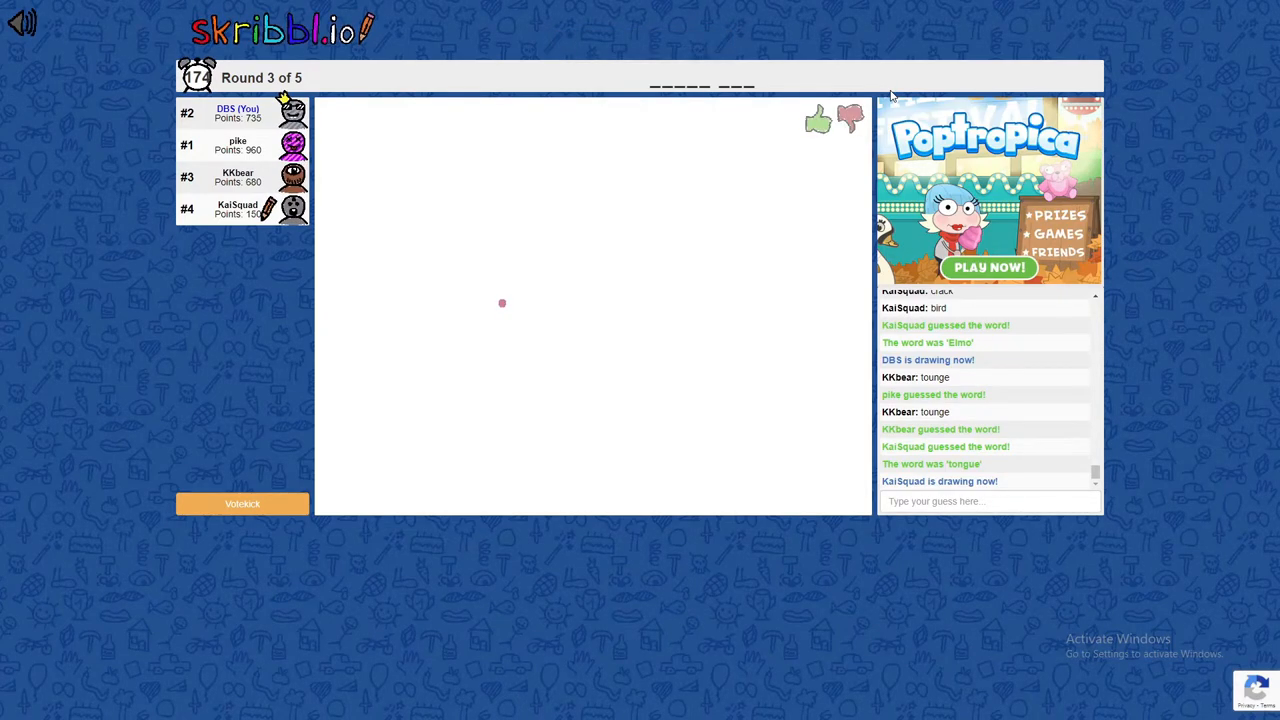
# Step: Guess 'Peppa' then submit 'Daddy' for the pig drawing and begin typing 'da' for the next word
pyautogui.write('Peppa')
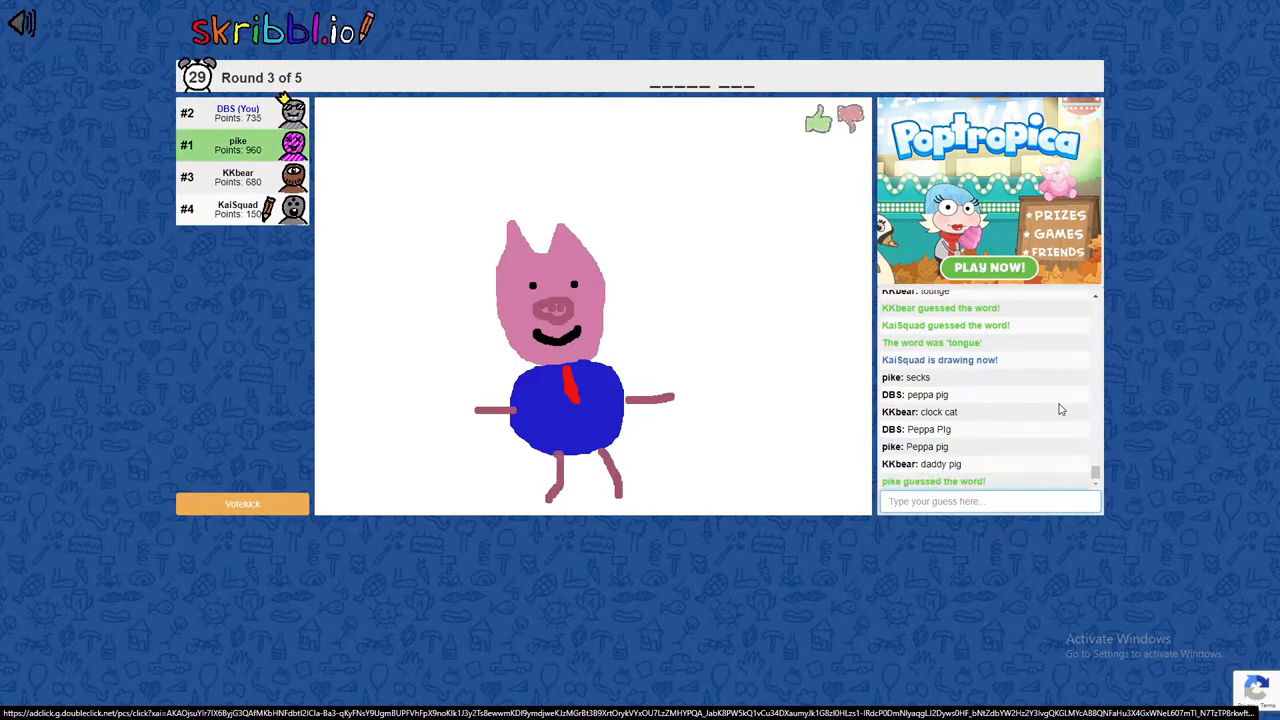
pyautogui.write('Daddy')
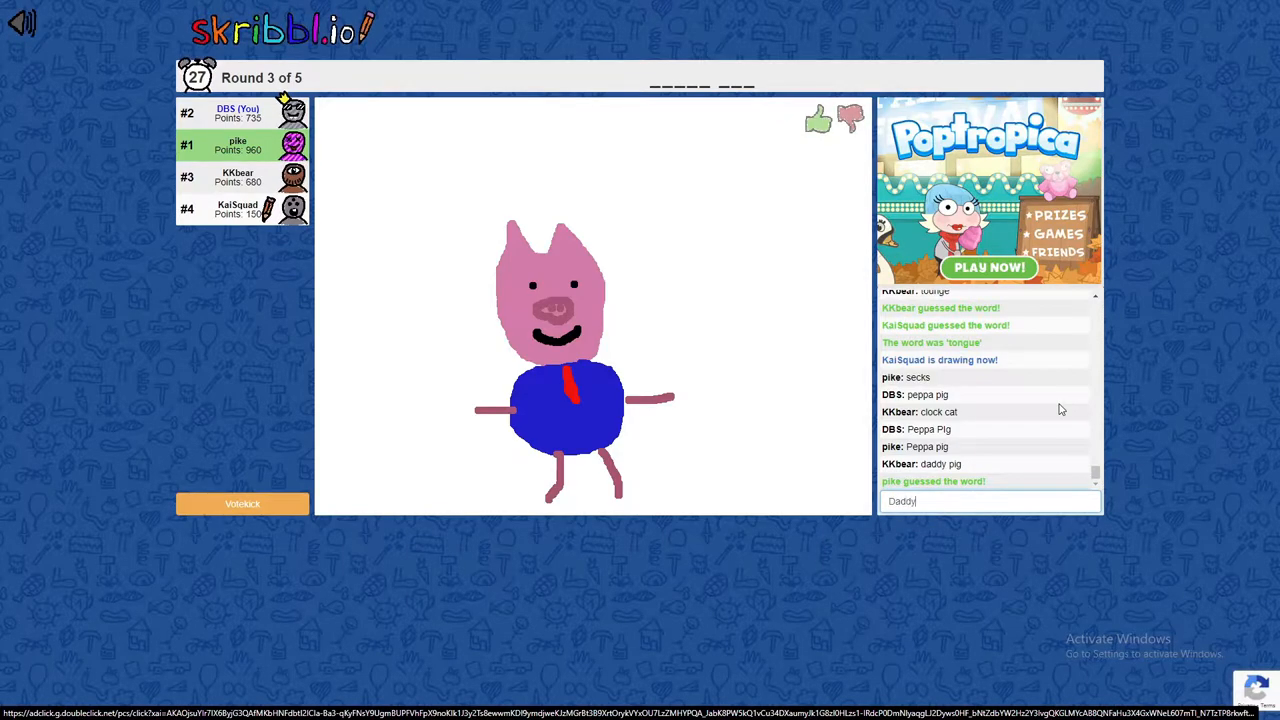
pyautogui.press('enter')
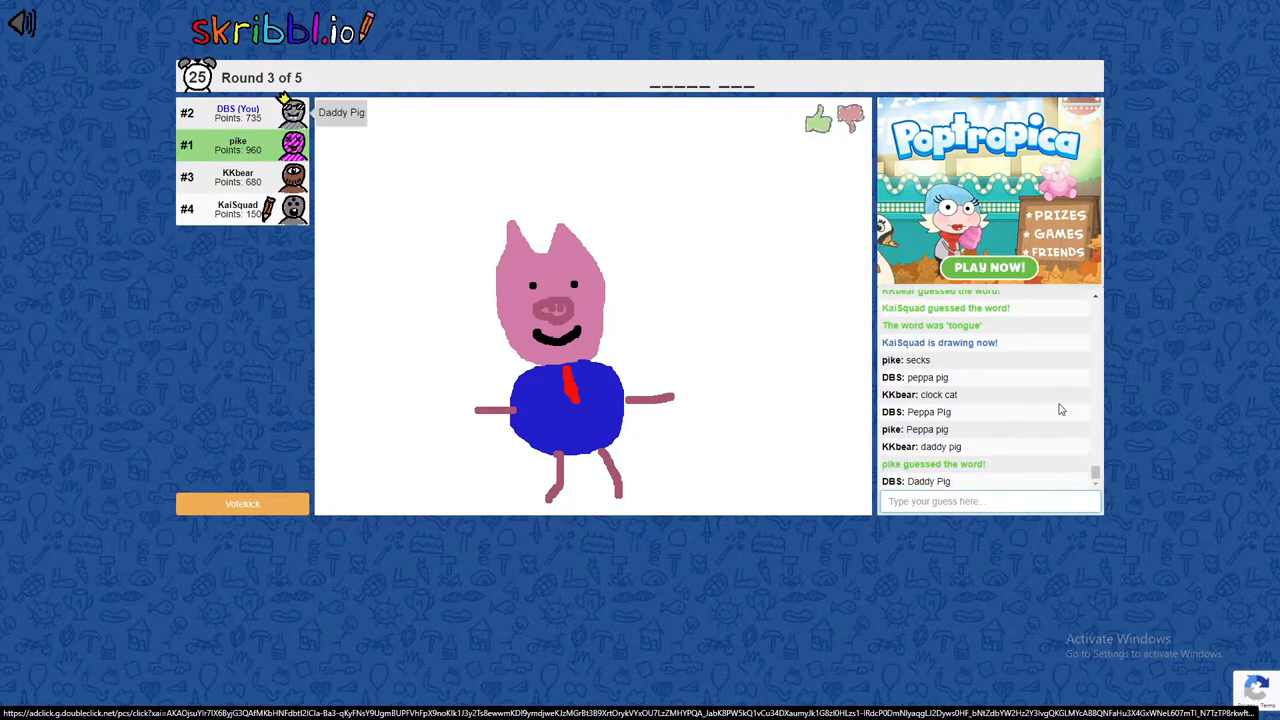
pyautogui.write('da')
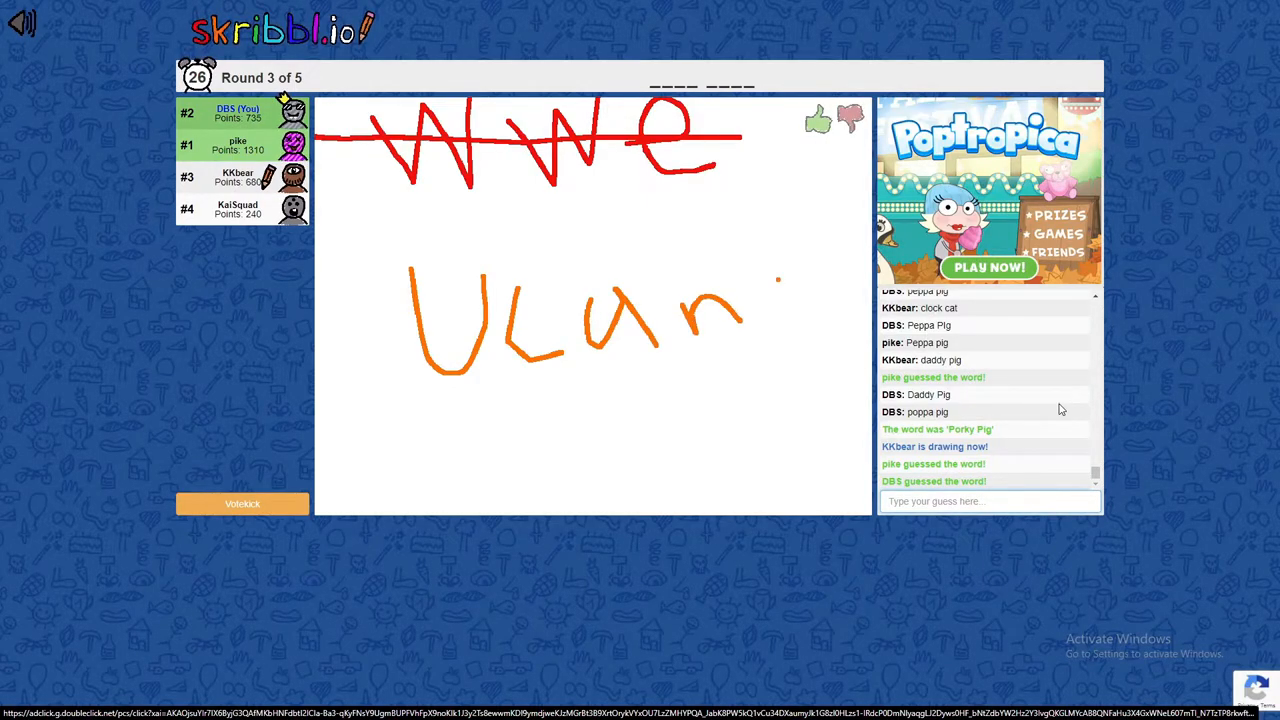
# Step: Drag across the canvas area while watching the John Cena drawing
pyautogui.moveTo(780, 260); pyautogui.dragTo(840, 340)
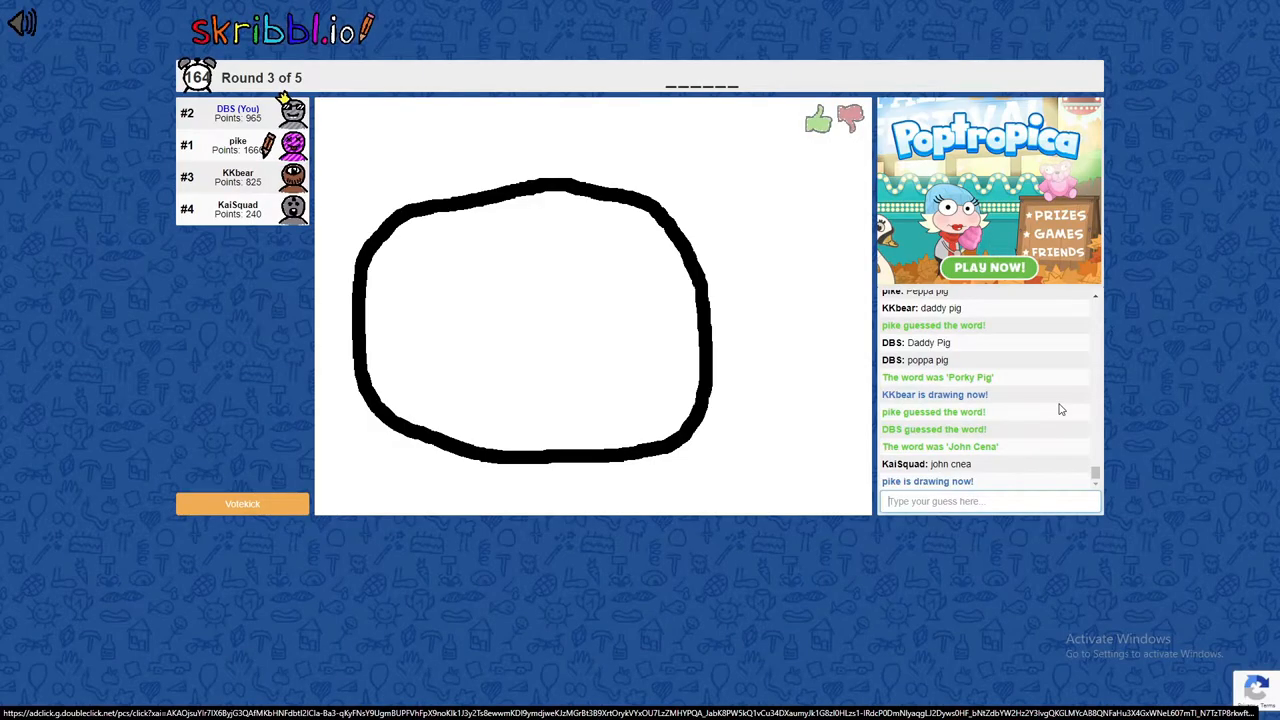
# Step: Select the chat area before guessing 'lollipop' for the round-shape drawing
pyautogui.click(530, 320)
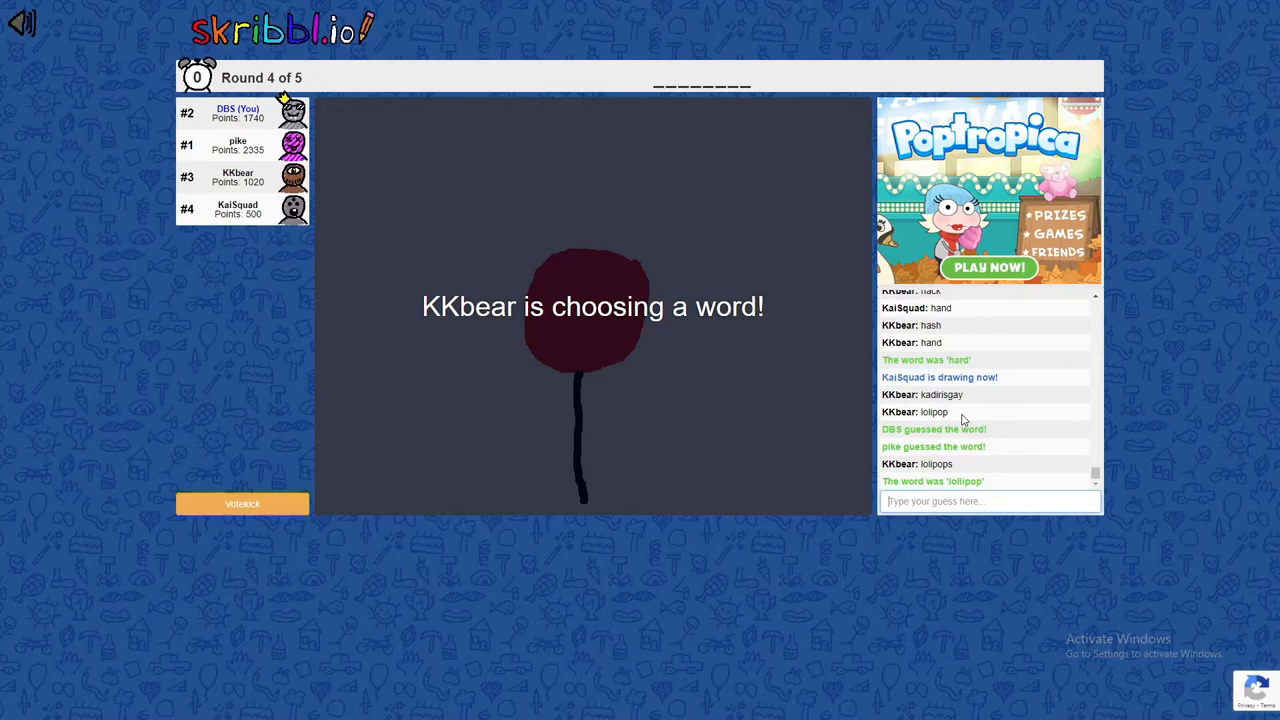
pyautogui.moveTo(1184, 312)
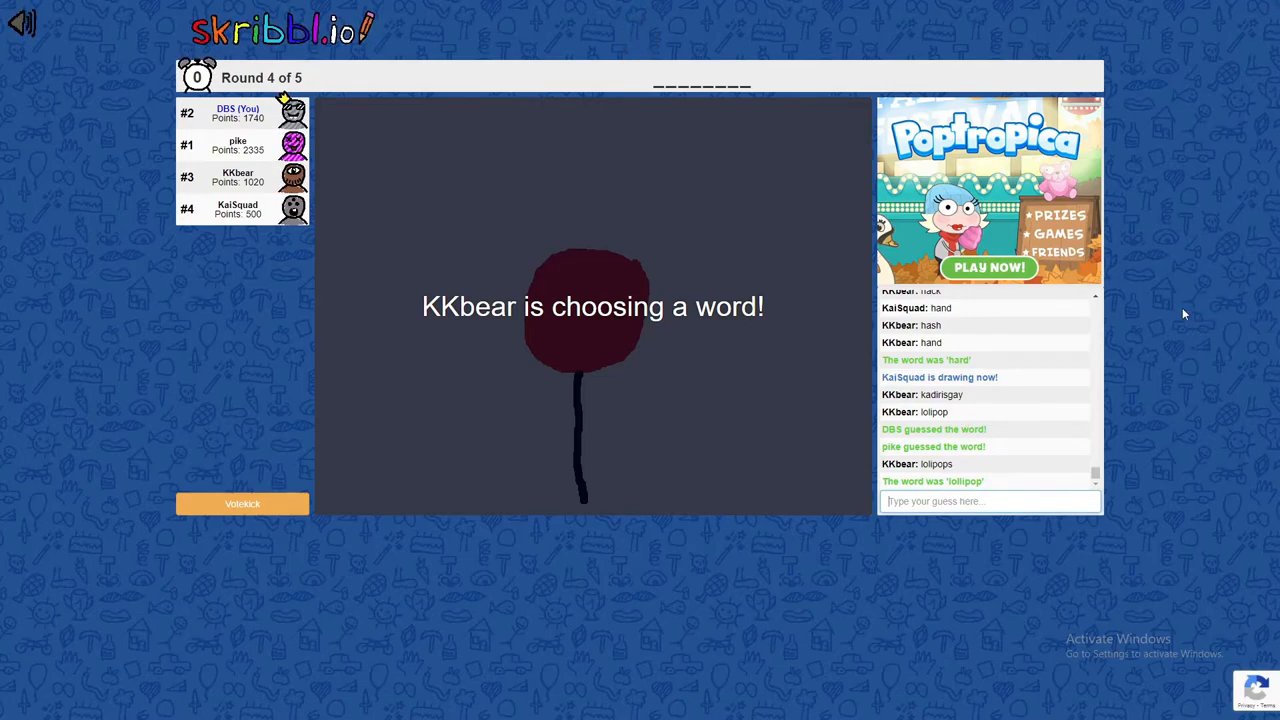
pyautogui.moveTo(1008, 448)
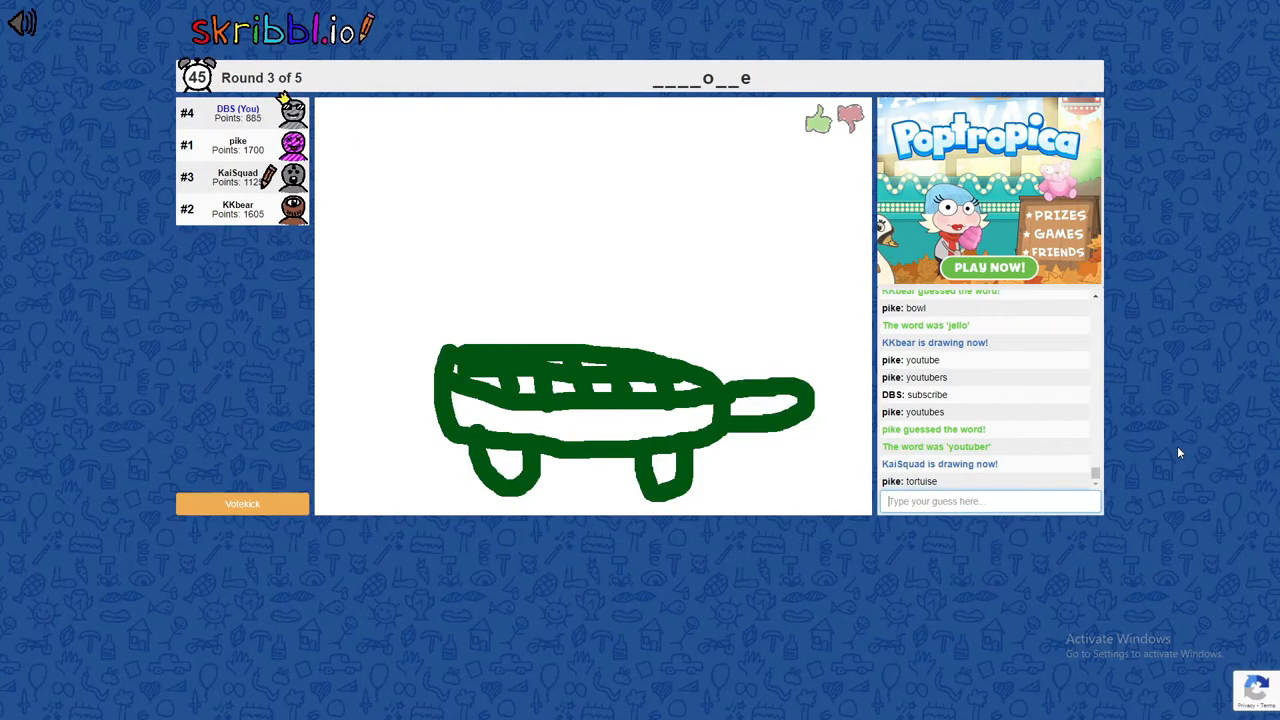
# Step: Enter 'tort' in the guess box as the start of a tortoise guess
pyautogui.write('tort')
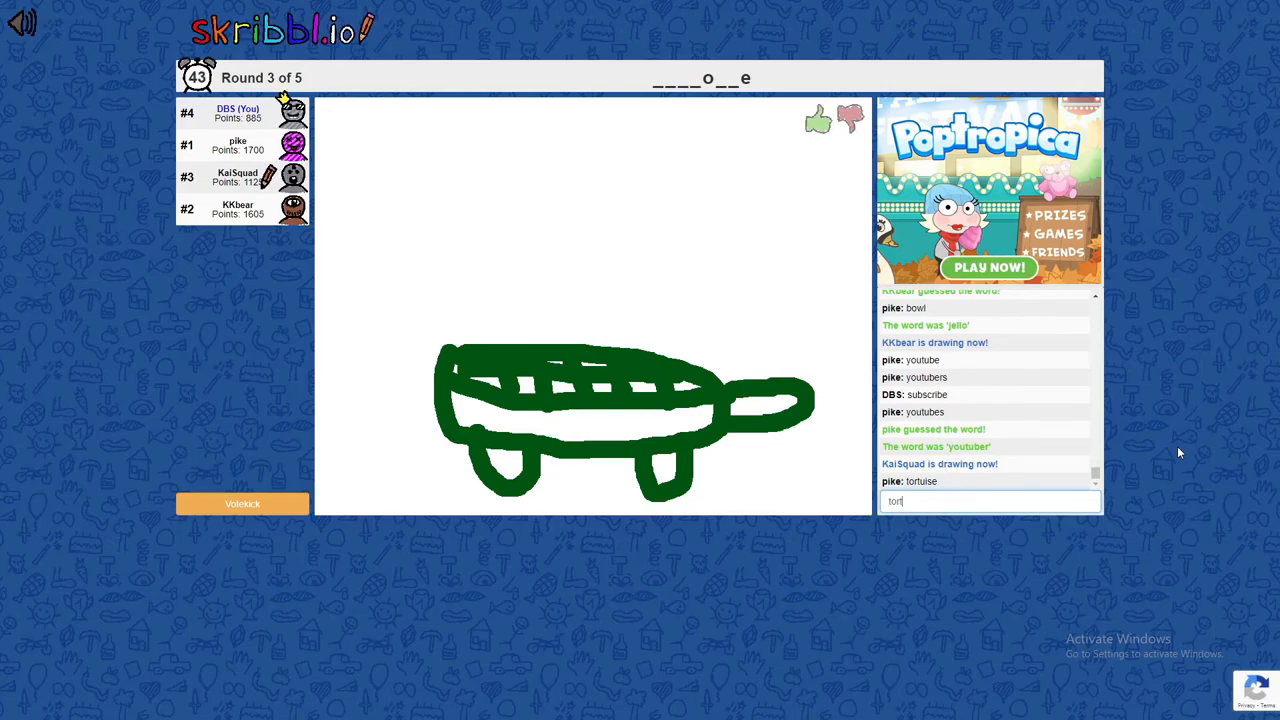